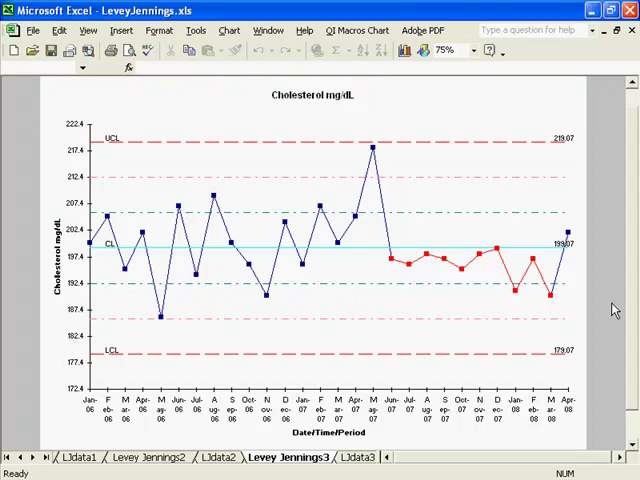
mouse_move(38, 456)
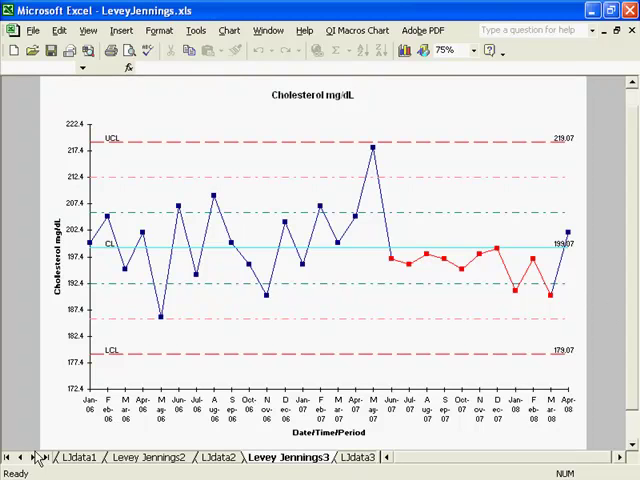
Switch to the Levey Jennings Data worksheet with the monthly cholesterol values
left_click(302, 457)
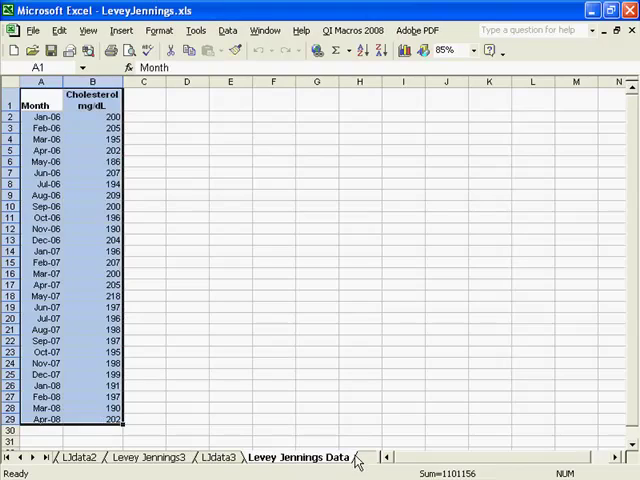
Select the Month and Cholesterol mg/dL data in A1:B29 and show QI Macros Control Charts
left_click(41, 105)
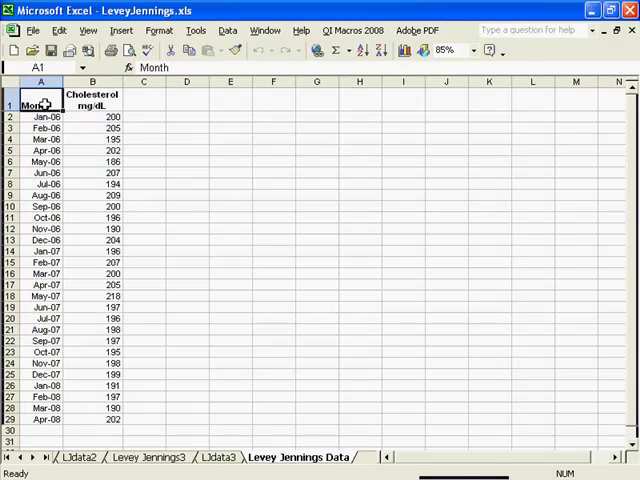
left_click_drag(40, 104, 92, 396)
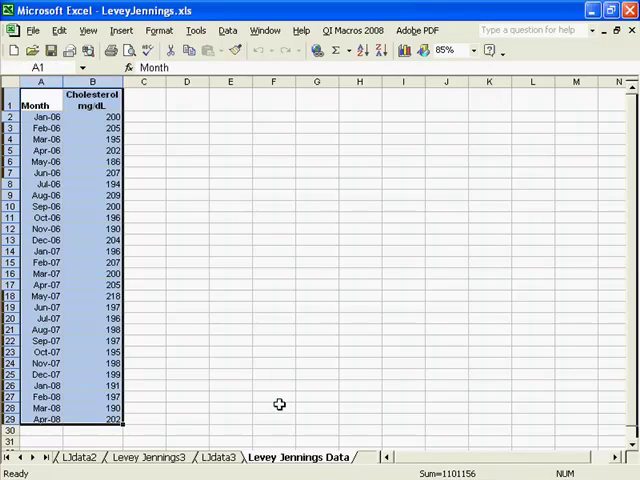
left_click(350, 30)
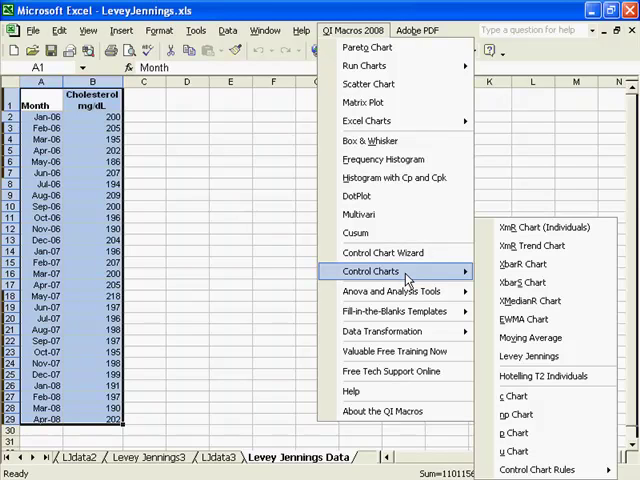
mouse_move(528, 356)
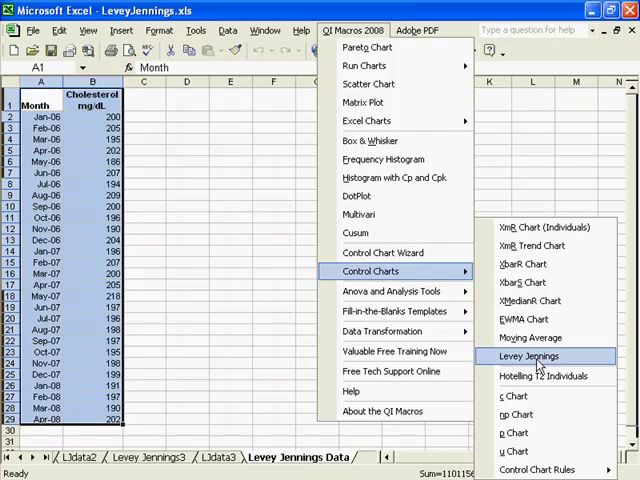
Create a Levey Jennings chart, accepting Cholesterol mg/dL as the chart and y-axis titles
left_click(528, 356)
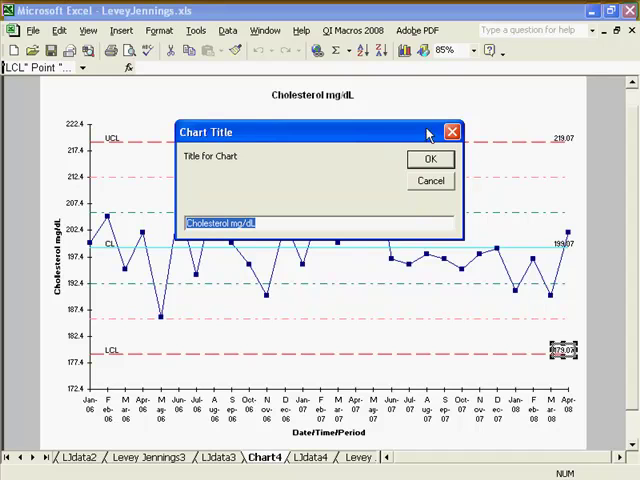
mouse_move(387, 172)
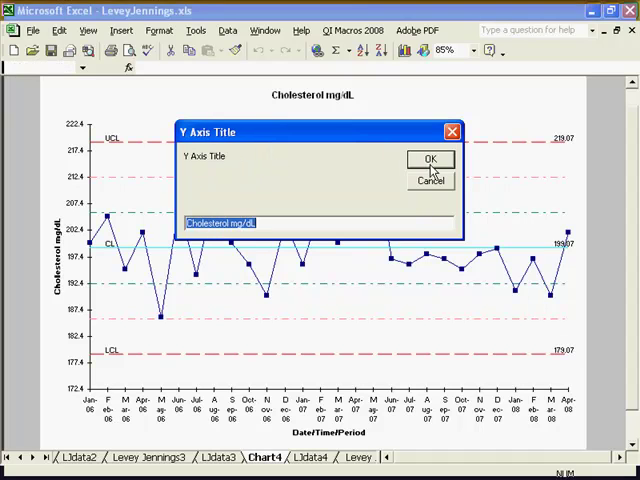
left_click(430, 159)
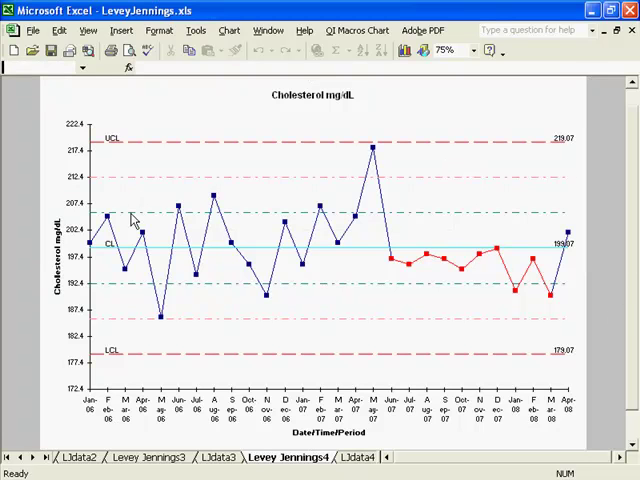
mouse_move(130, 218)
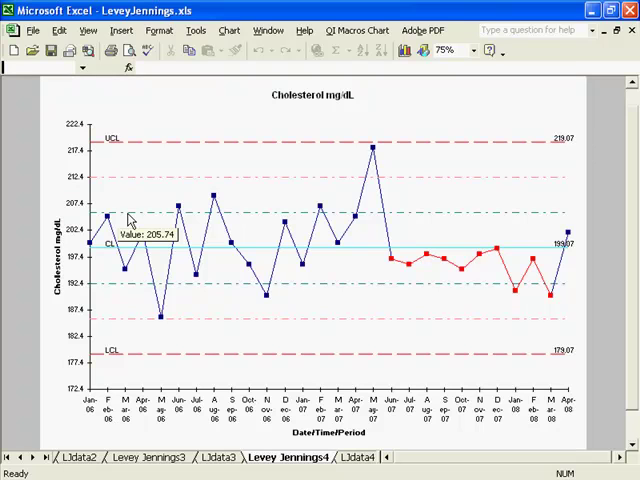
mouse_move(333, 255)
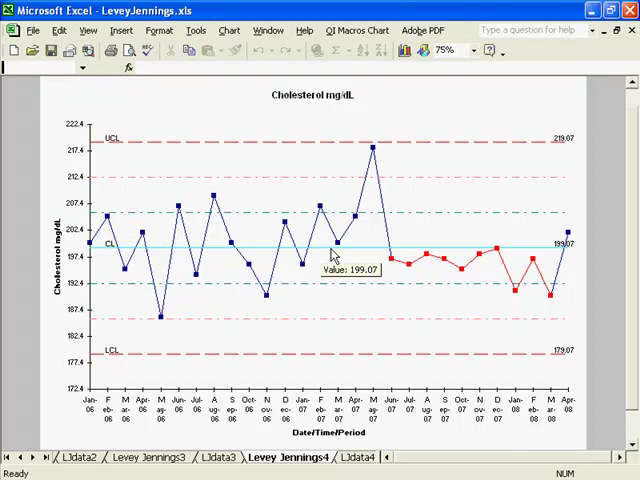
mouse_move(390, 317)
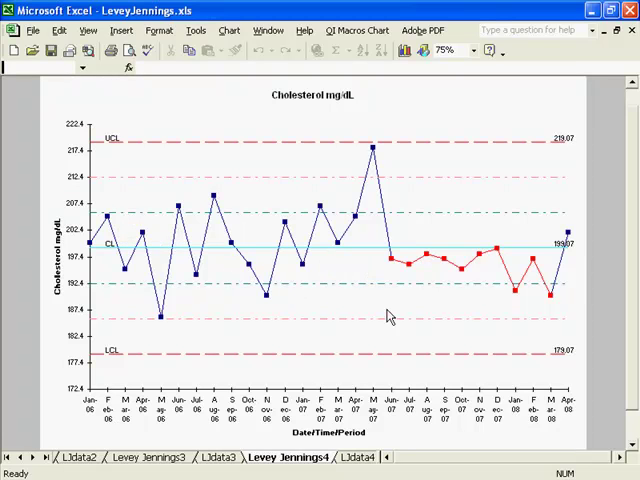
mouse_move(522, 331)
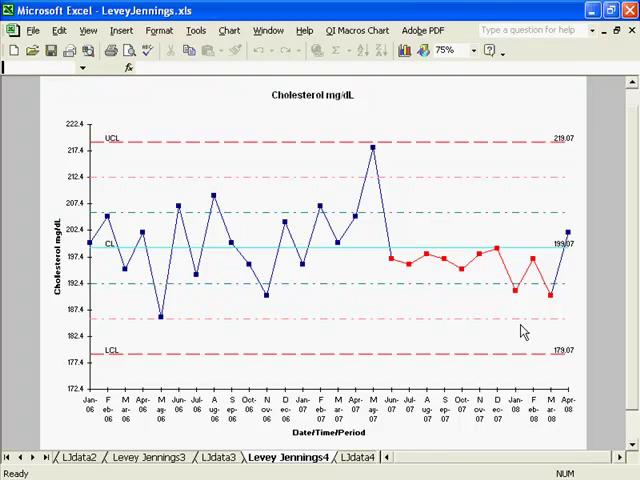